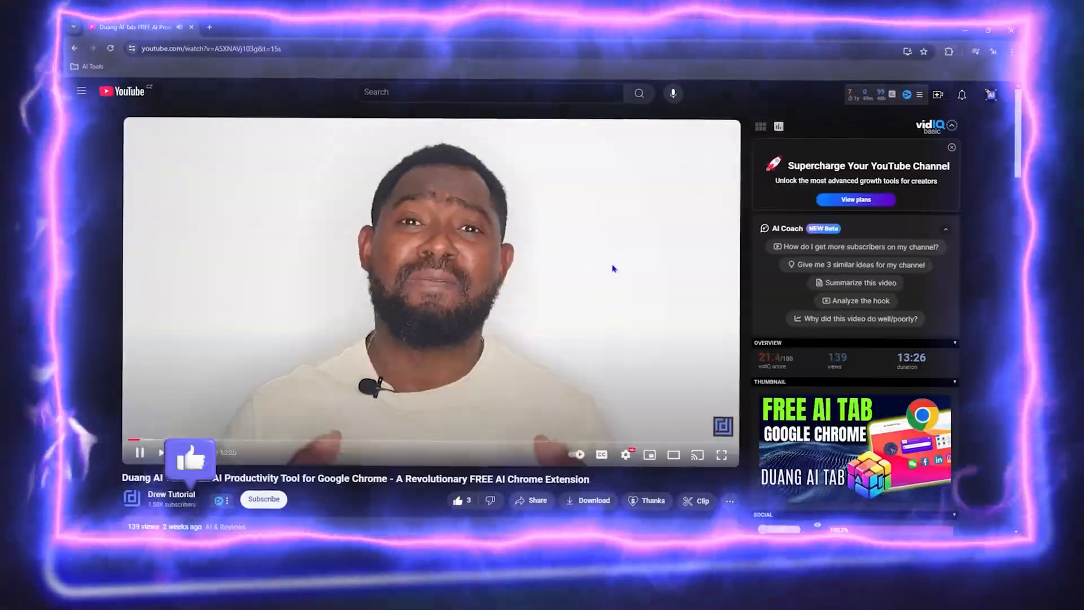
# Leave the YouTube channel's Videos list and move to a fresh Chrome new-tab page.
pyautogui.click(263, 498)
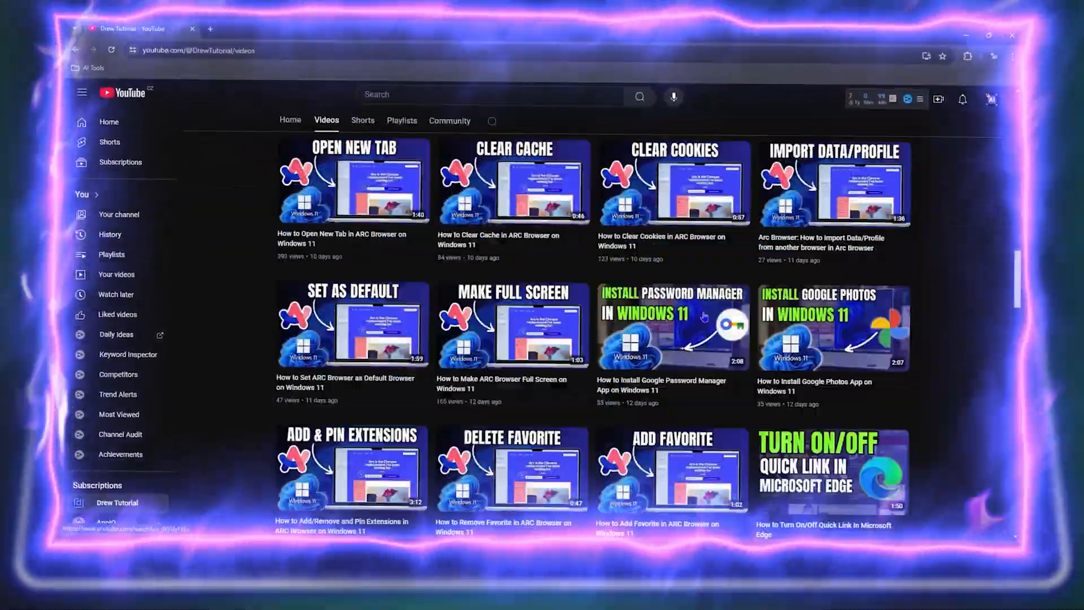
pyautogui.click(362, 121)
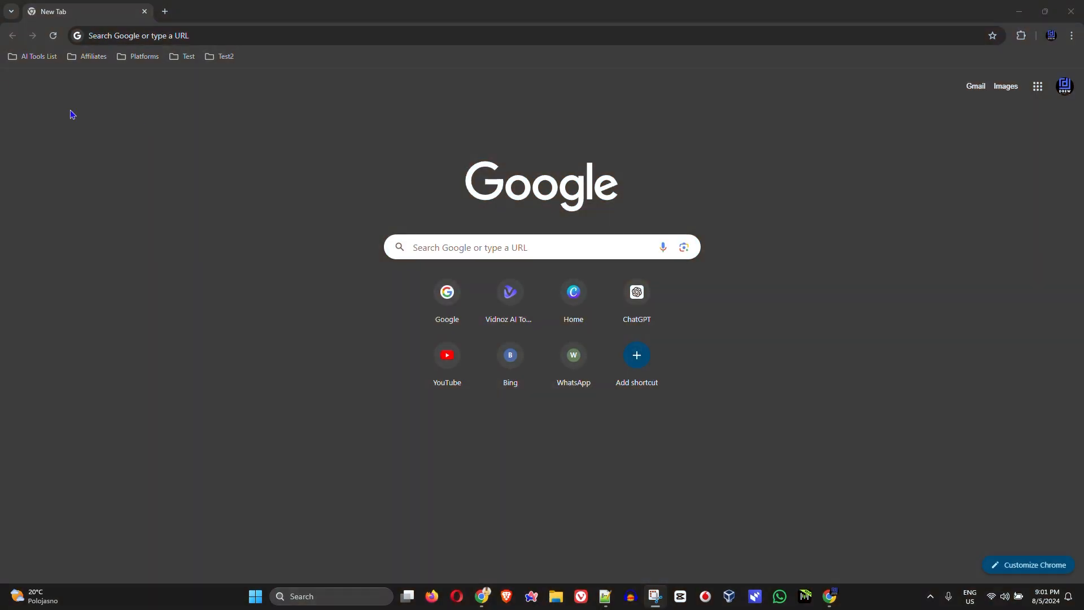
pyautogui.moveTo(233, 112)
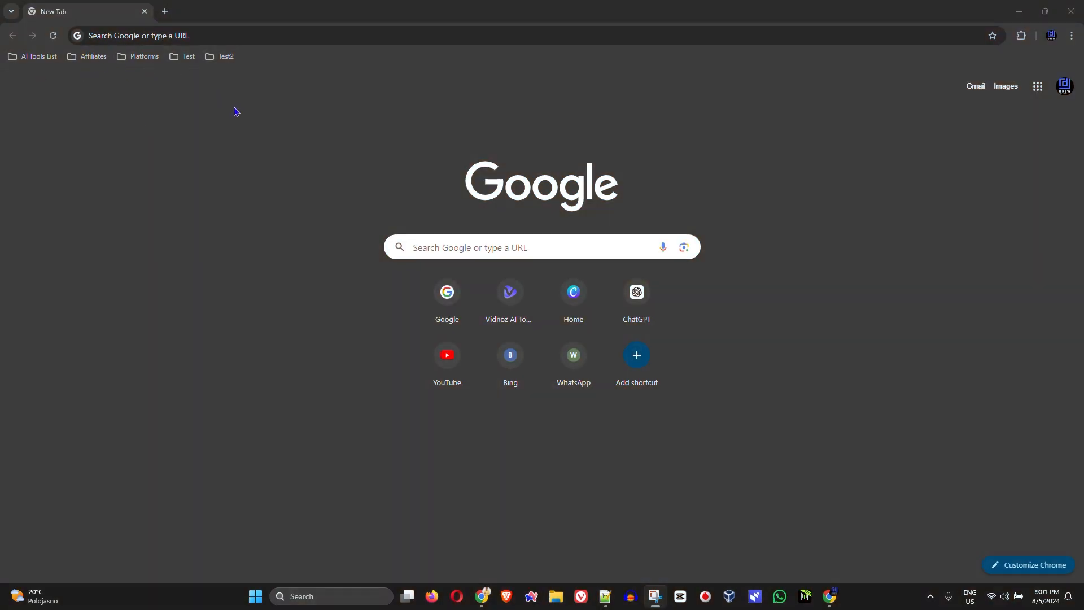
pyautogui.moveTo(235, 112)
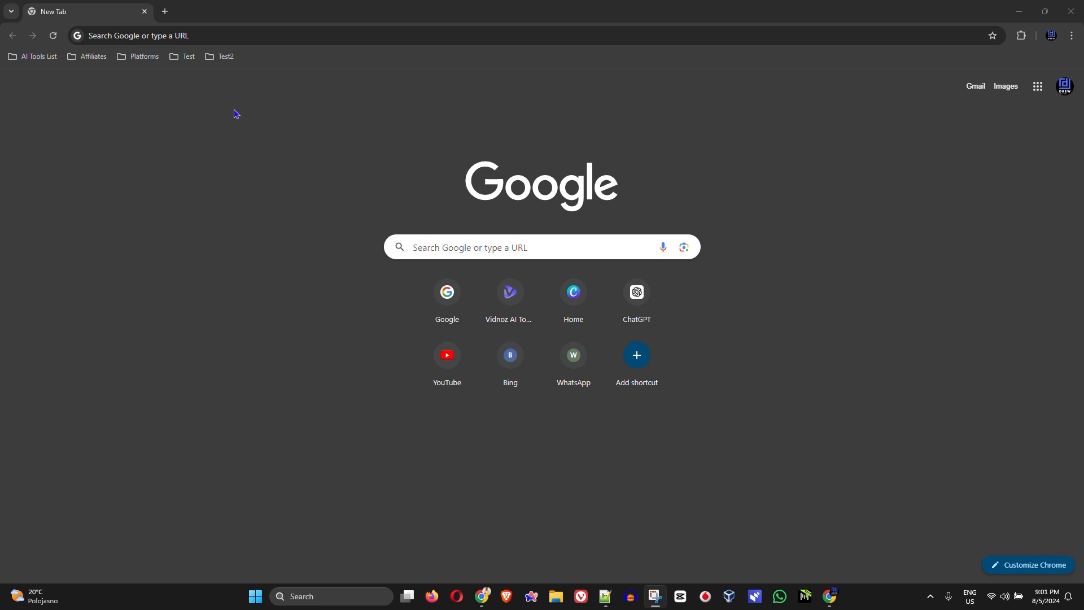
pyautogui.moveTo(232, 72)
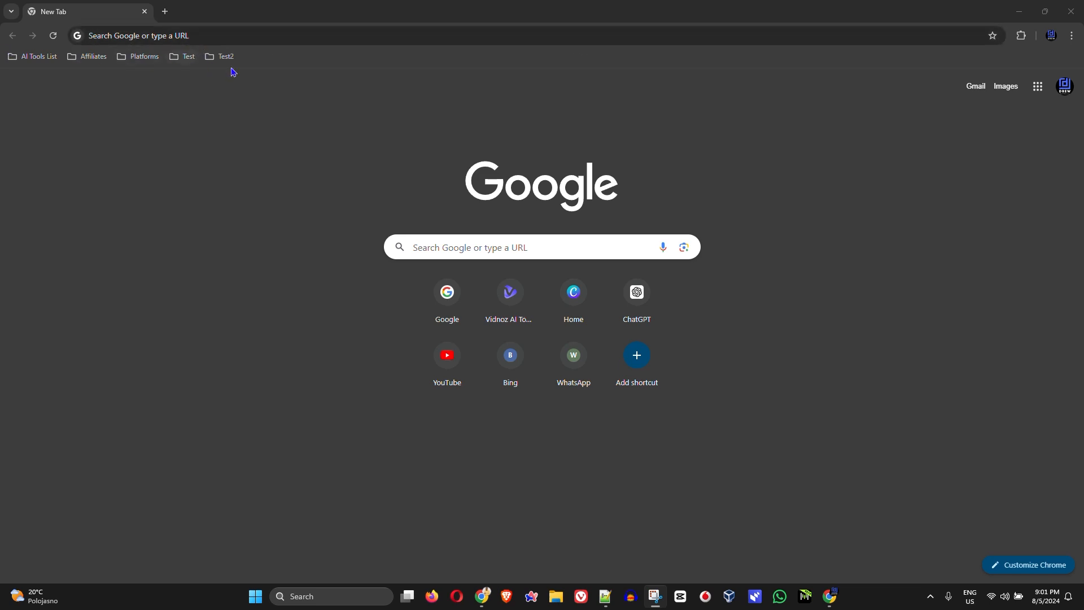
# Remove the Test2 folder from the bookmarks bar, leaving Chrome's main menu showing.
pyautogui.rightClick(224, 57)
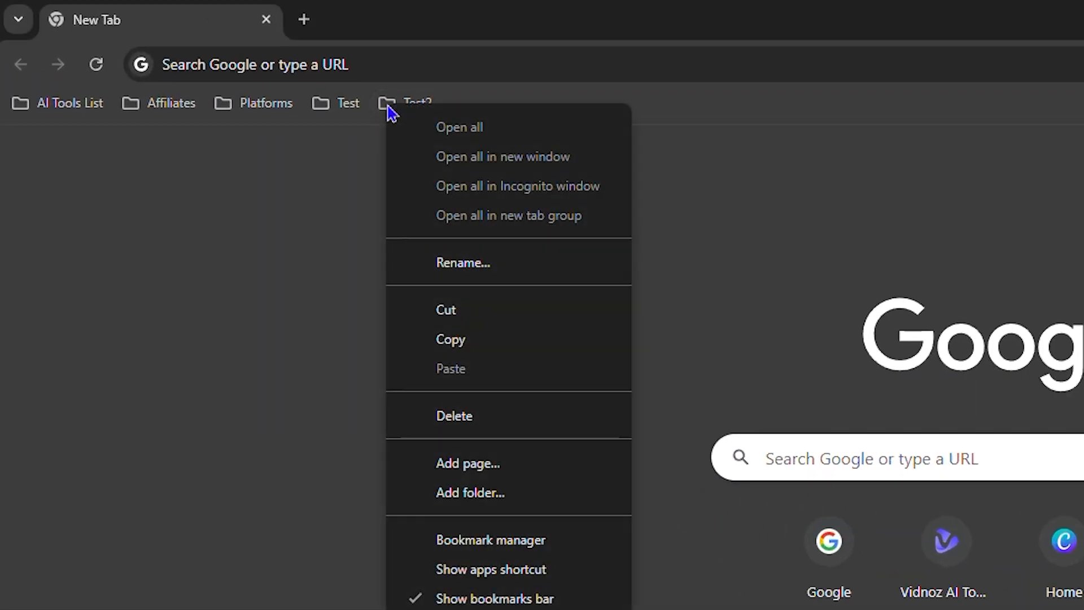
pyautogui.moveTo(495, 416)
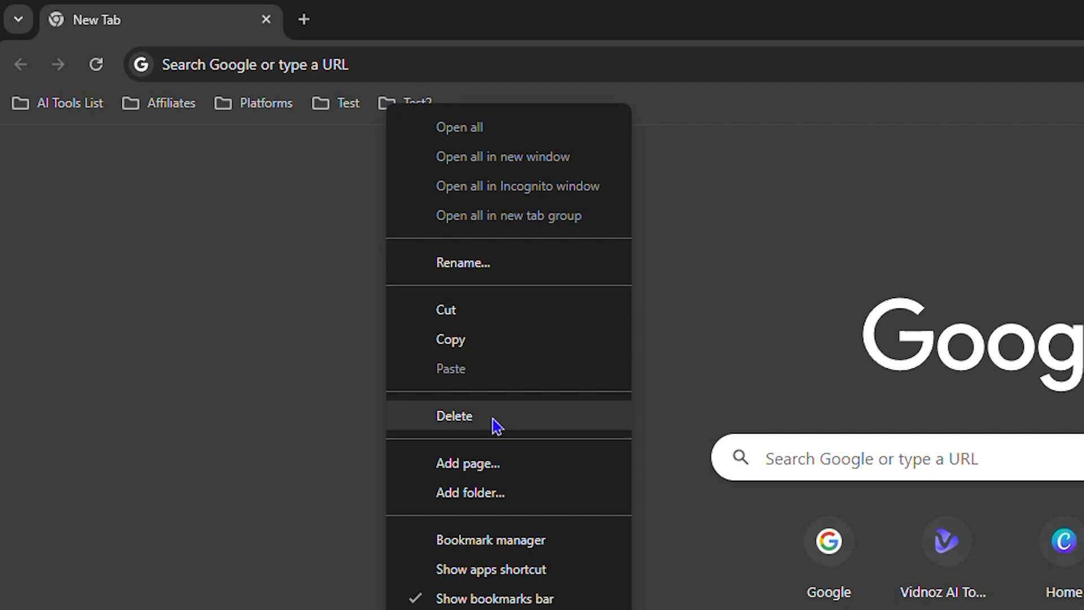
pyautogui.click(454, 416)
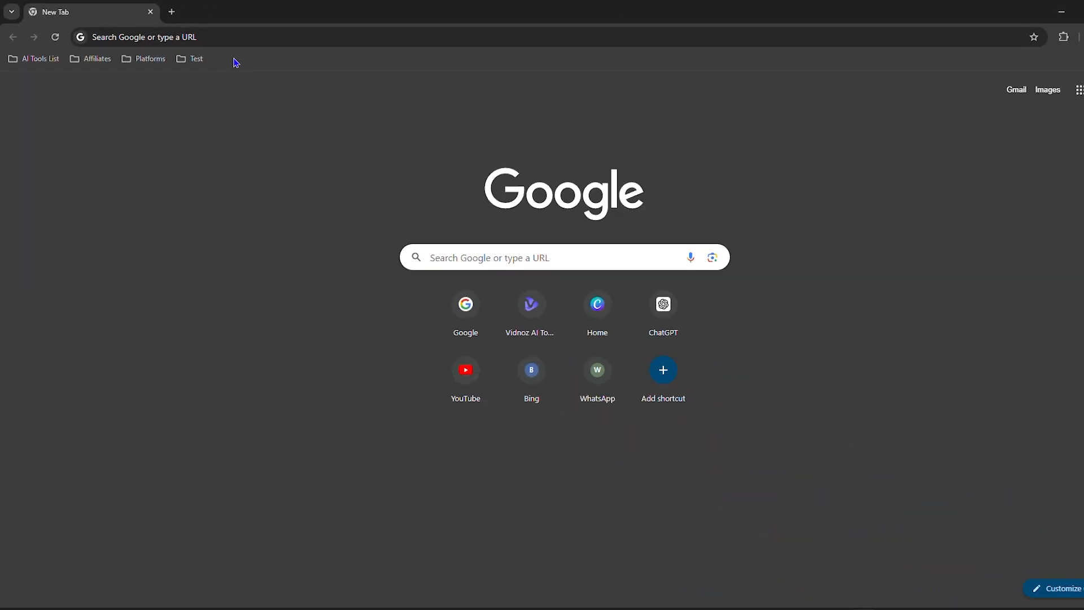
pyautogui.click(1062, 68)
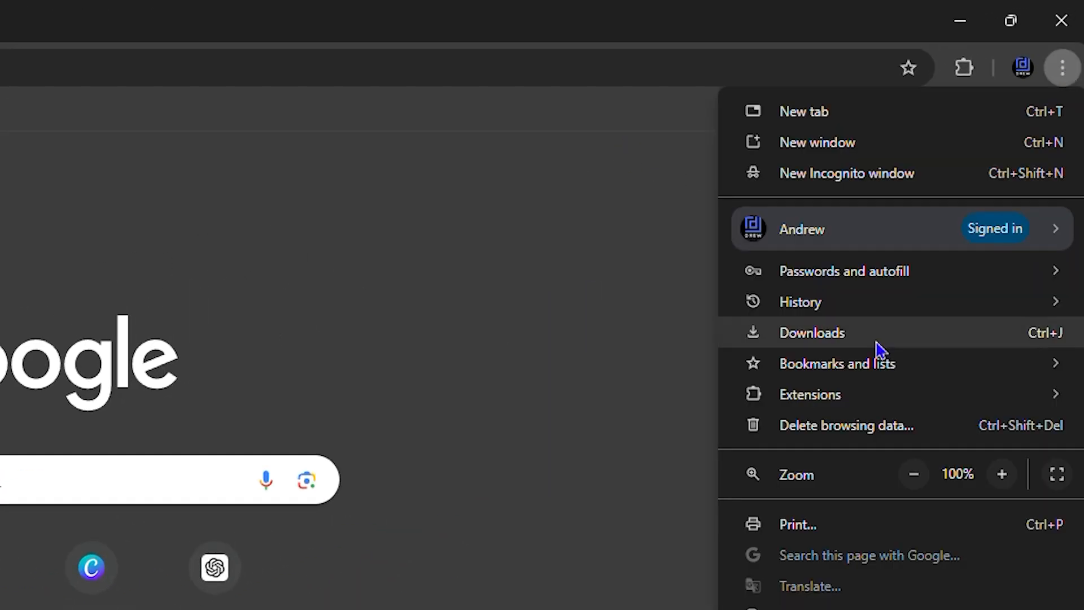
# Reach the bookmark manager via Bookmarks and lists > Show all bookmarks, with the Test folder's options showing.
pyautogui.click(837, 362)
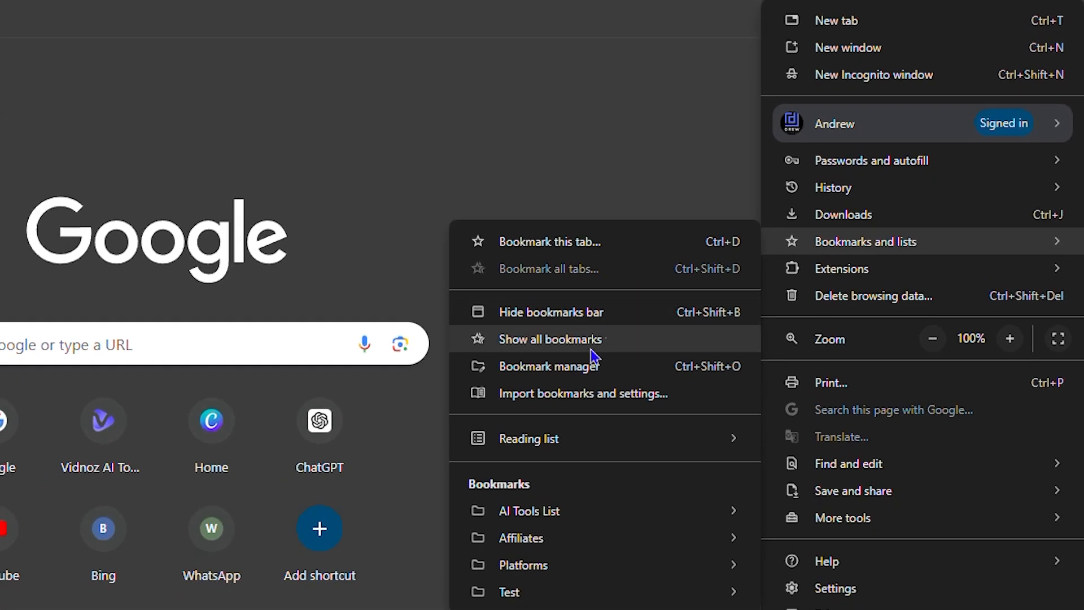
pyautogui.click(549, 339)
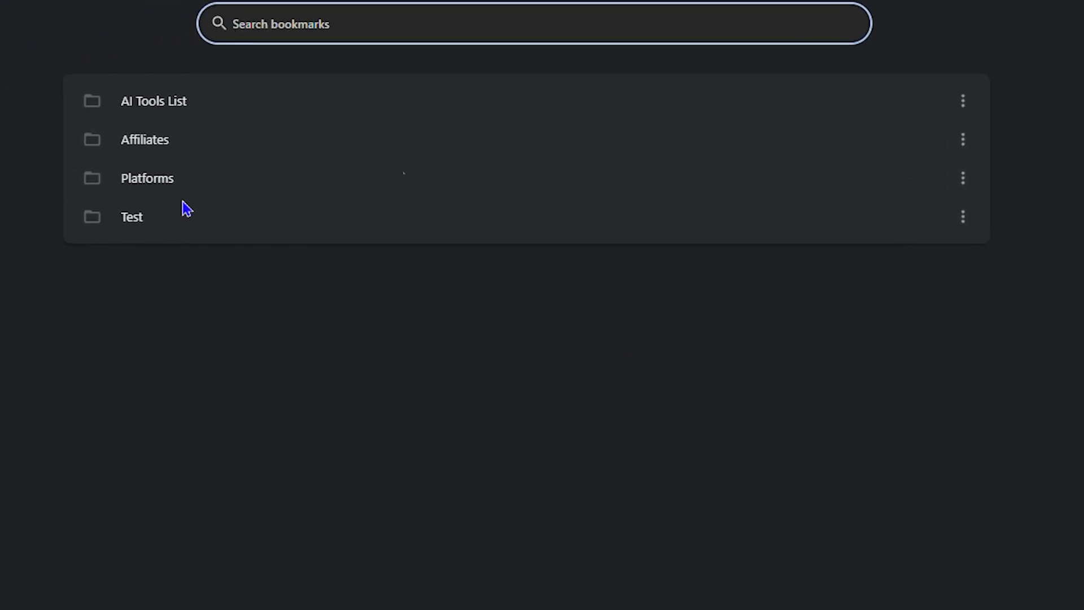
pyautogui.moveTo(164, 226)
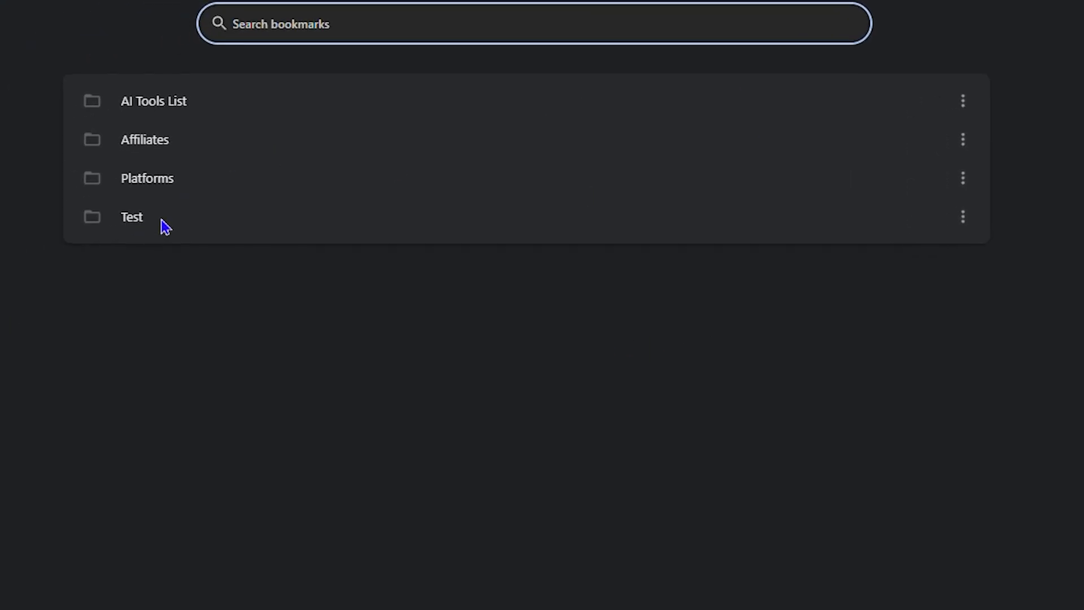
pyautogui.click(962, 217)
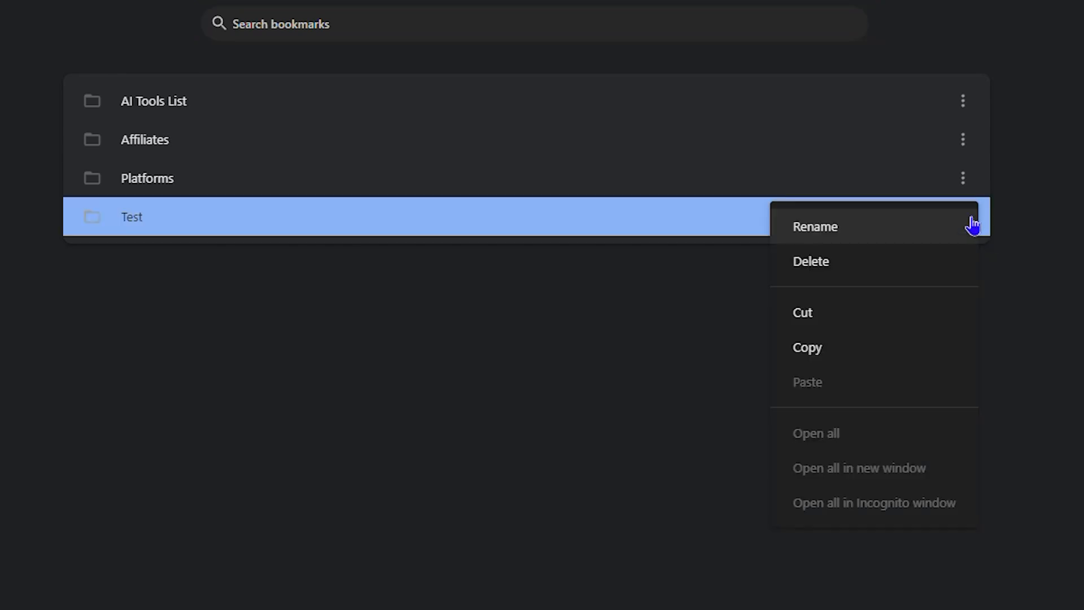
pyautogui.moveTo(820, 269)
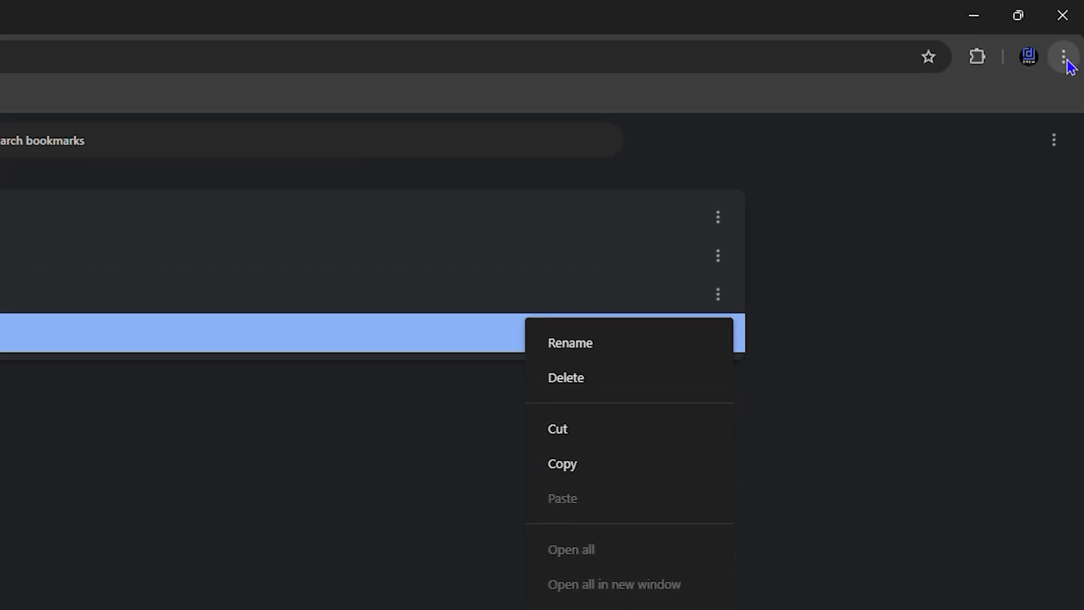
# Remove the Test folder in the bookmark manager, leaving AI Tools List, Affiliates and Platforms.
pyautogui.click(1063, 57)
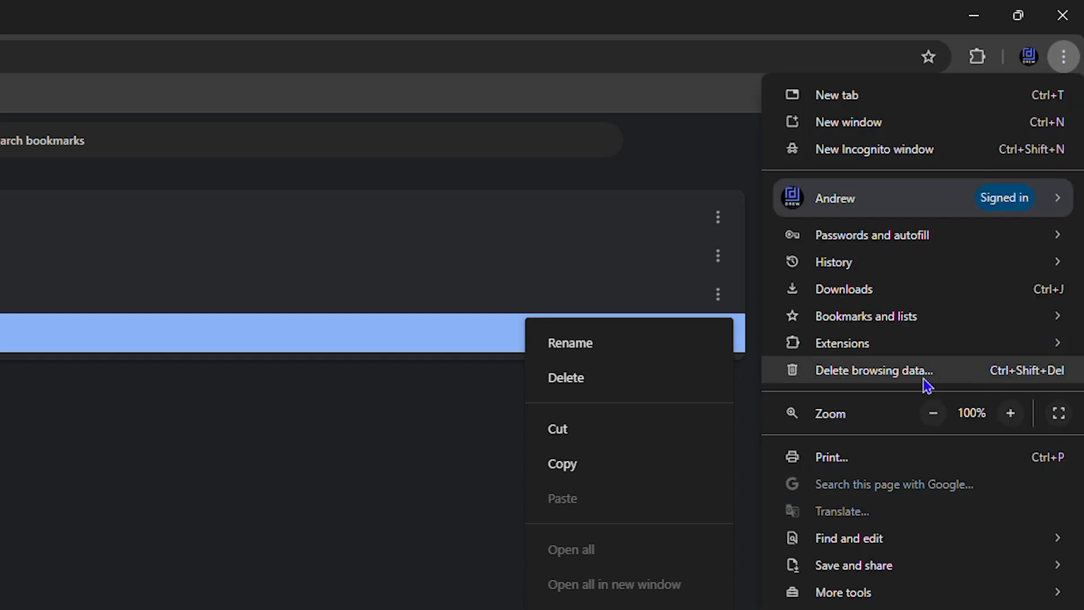
pyautogui.click(865, 316)
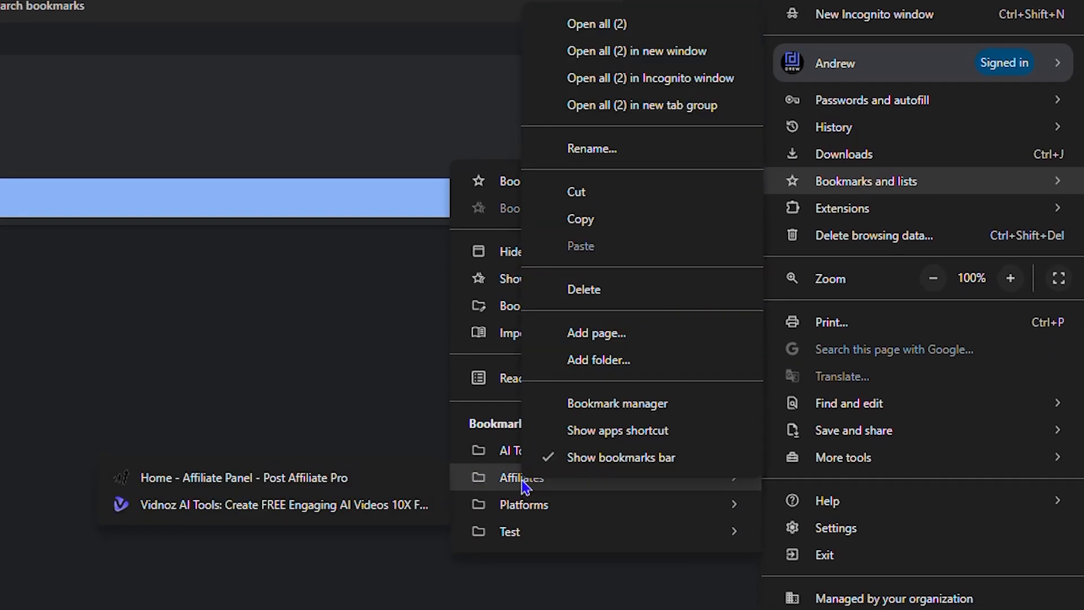
pyautogui.moveTo(584, 289)
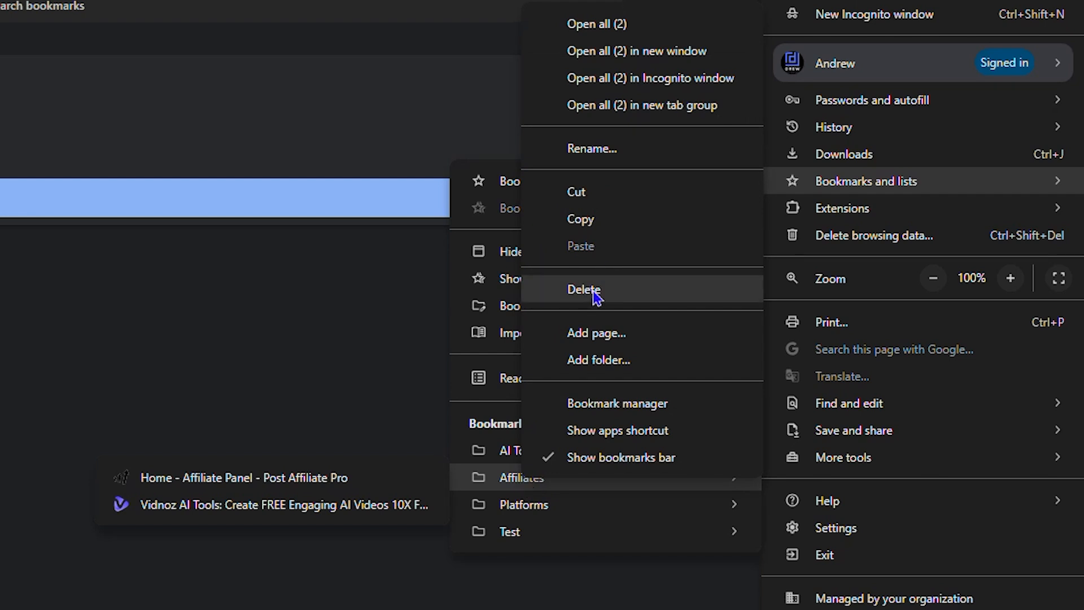
pyautogui.moveTo(509, 555)
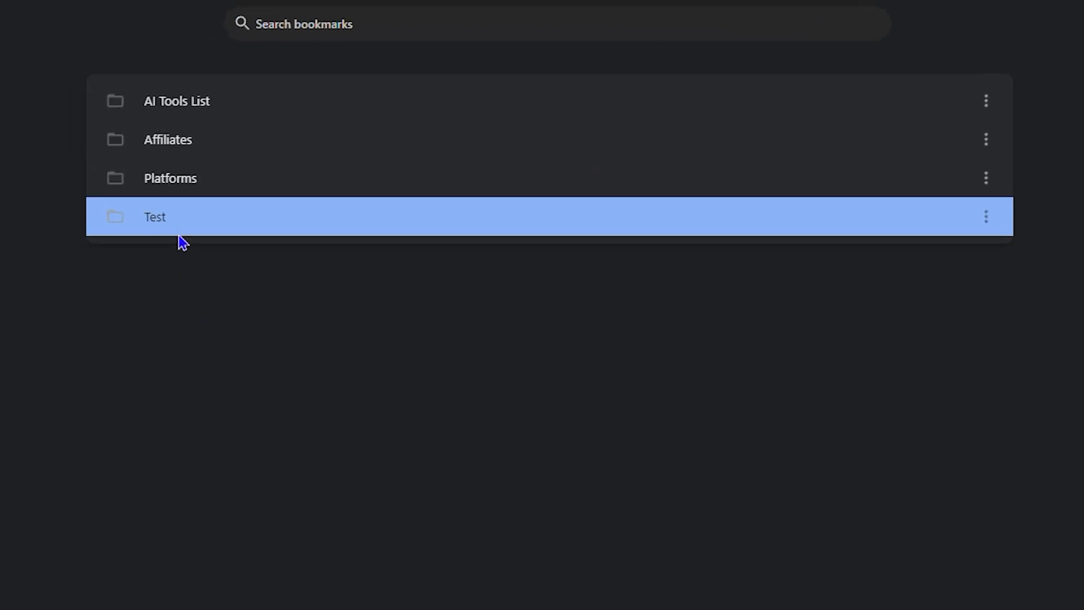
pyautogui.rightClick(155, 217)
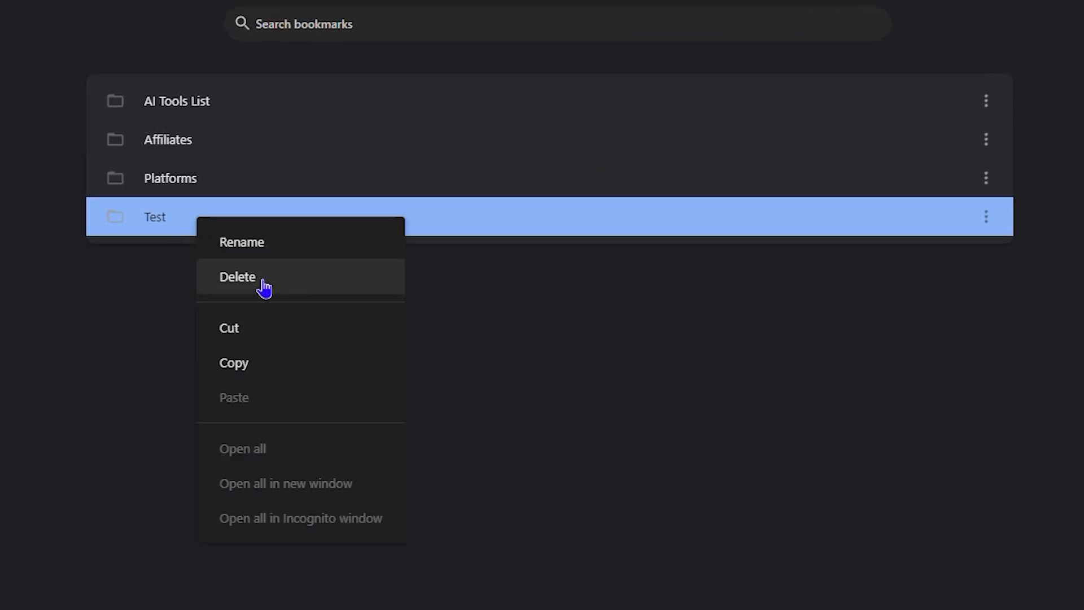
pyautogui.click(236, 277)
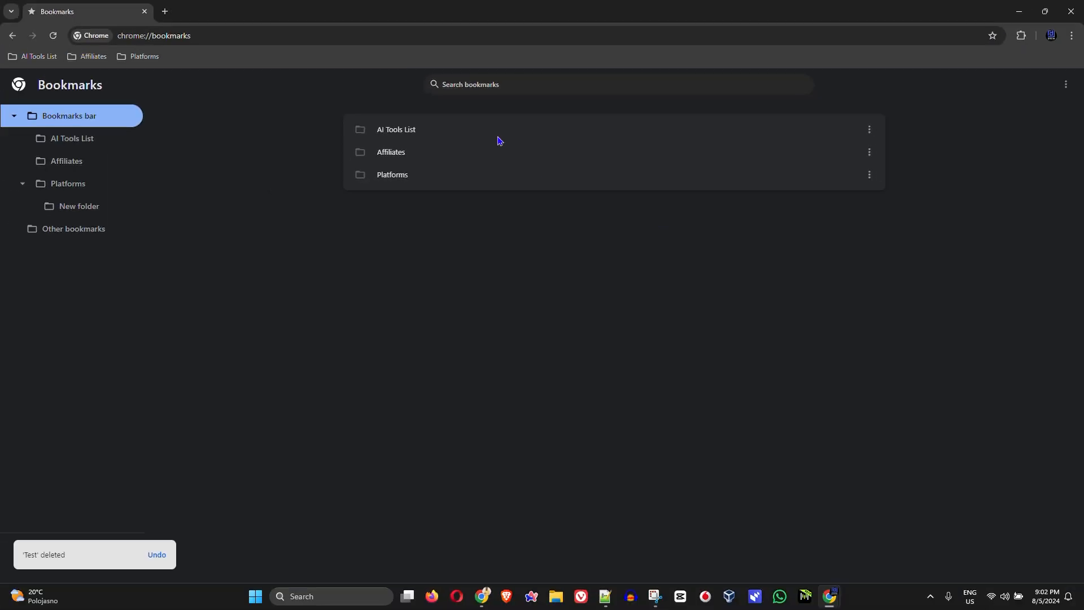